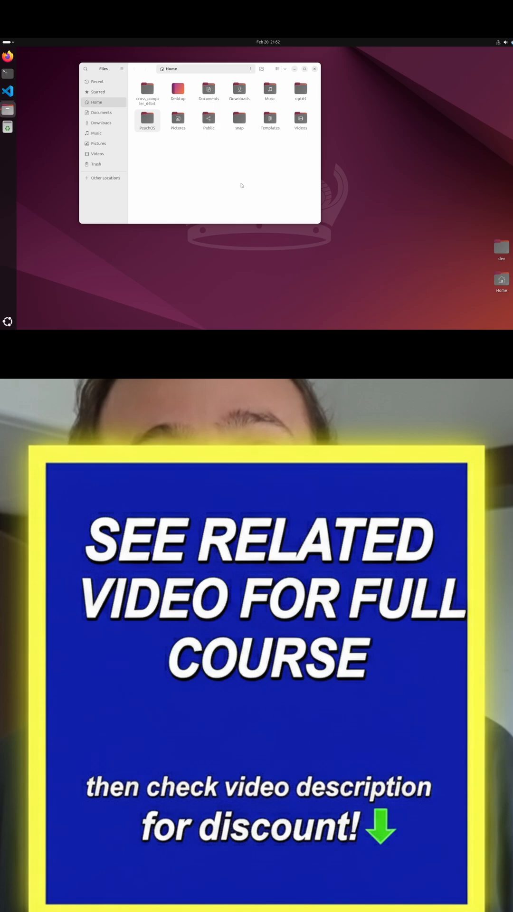
- Rename the home folder's PeachOS directory to PeachOS64bit
{"action": "right_click", "coordinate": [147, 118]}
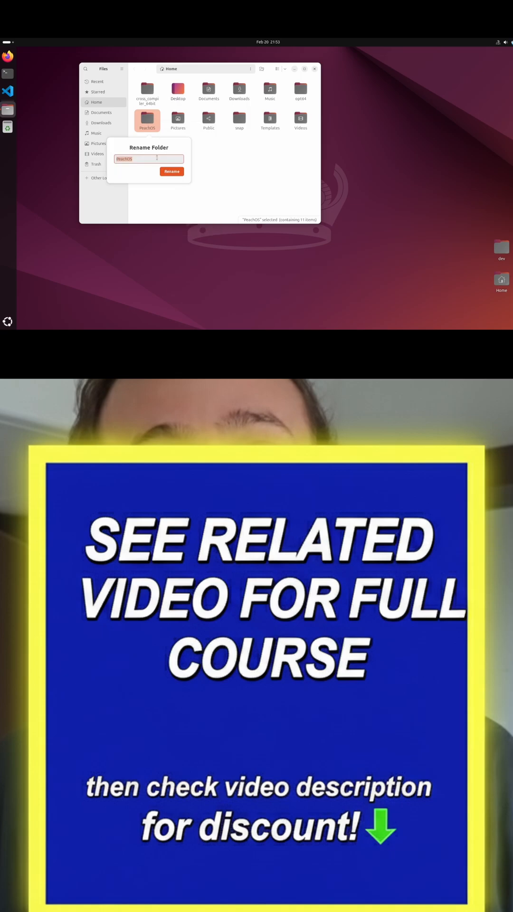
{"action": "type", "text": "64b"}
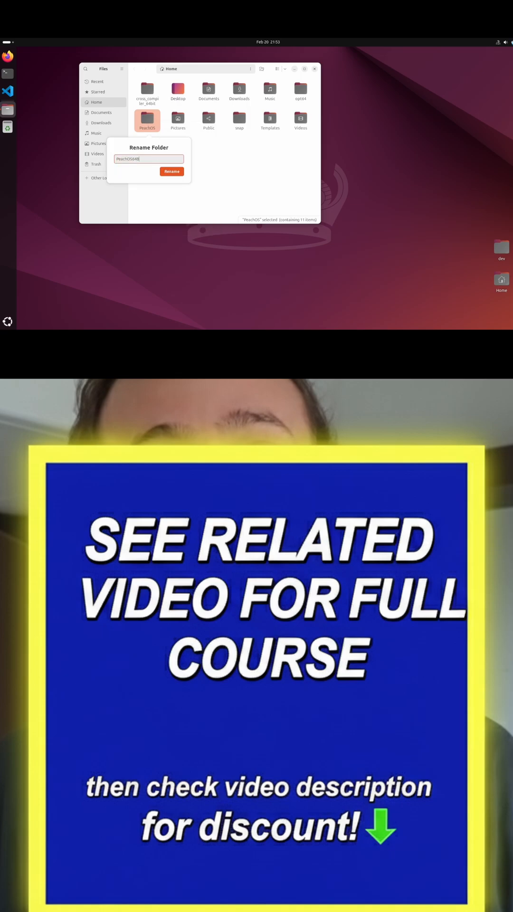
{"action": "left_click", "coordinate": [171, 171]}
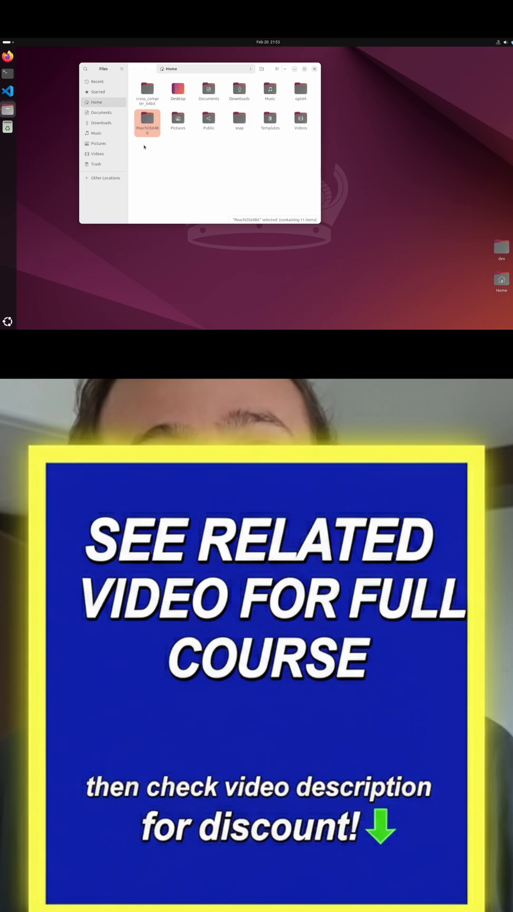
{"action": "mouse_move", "coordinate": [147, 134]}
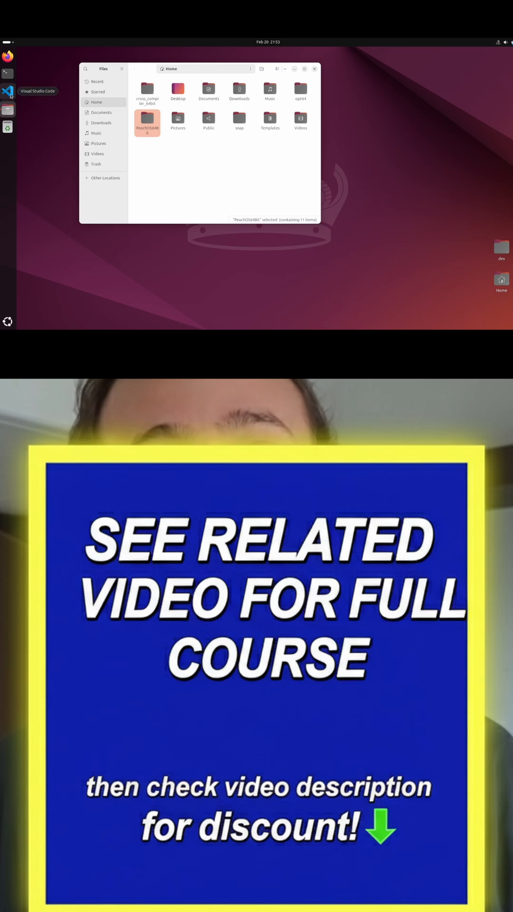
- Open the PeachOS64bit folder in VS Code and accept C++ IntelliSense configuration from the Makefiles
{"action": "left_click", "coordinate": [8, 91]}
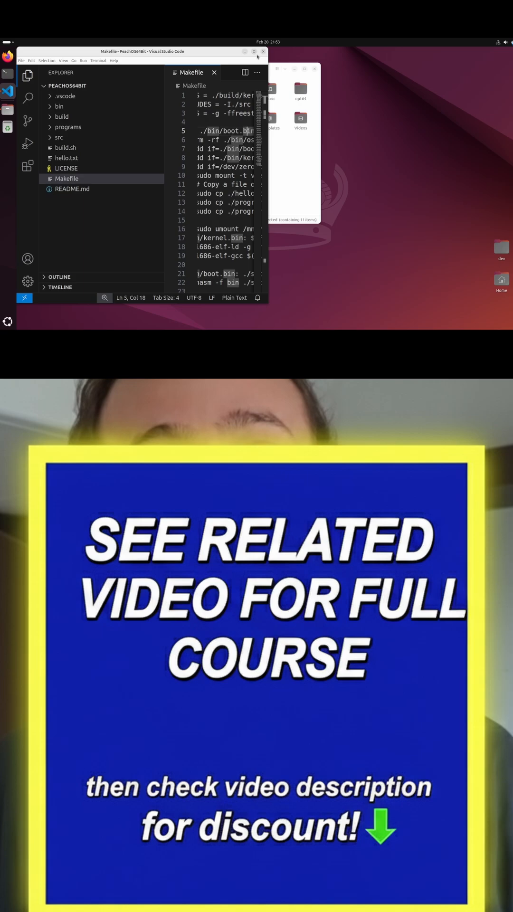
{"action": "left_click", "coordinate": [20, 61]}
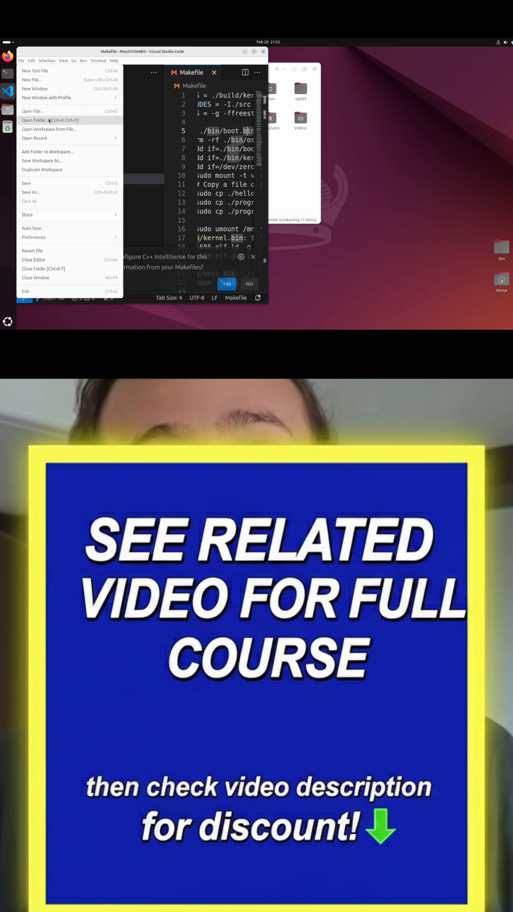
{"action": "left_click", "coordinate": [34, 120]}
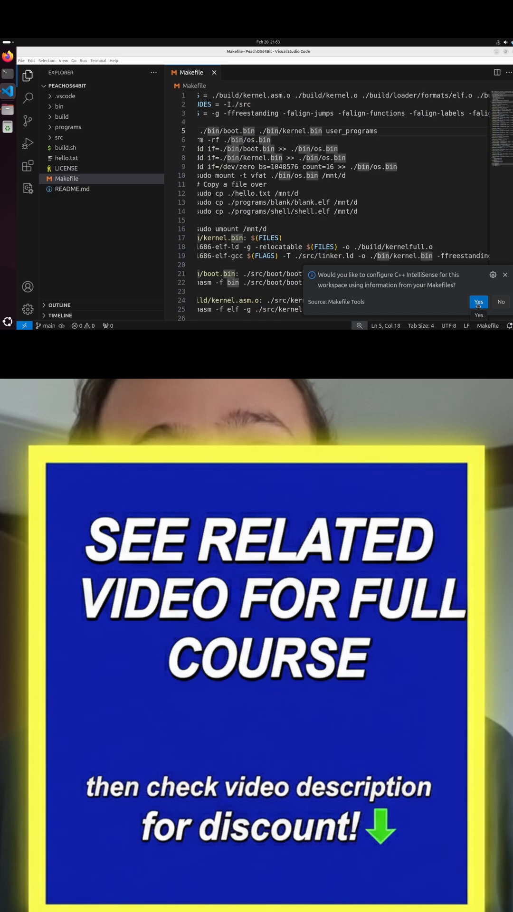
{"action": "left_click", "coordinate": [479, 301]}
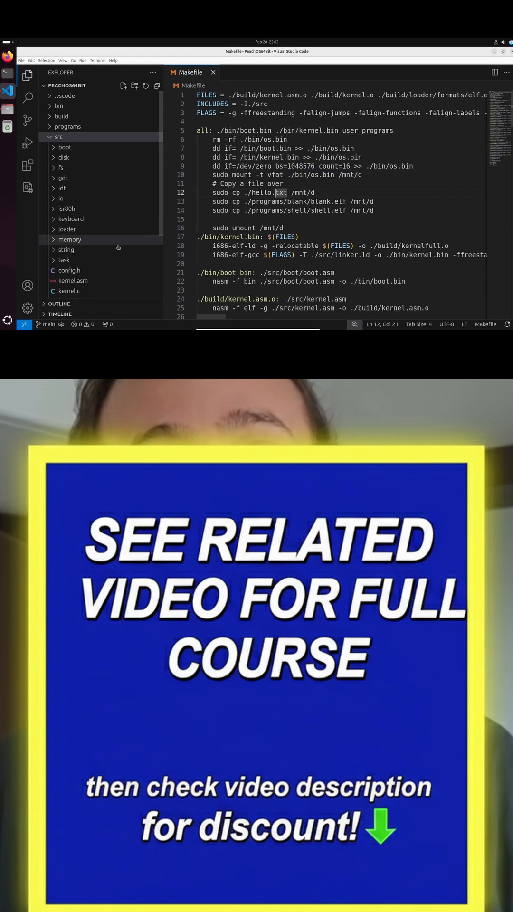
- Review kernel.c, from the GDT segment table and TSS uint32_t entry down to kernel_main
{"action": "left_click", "coordinate": [69, 291]}
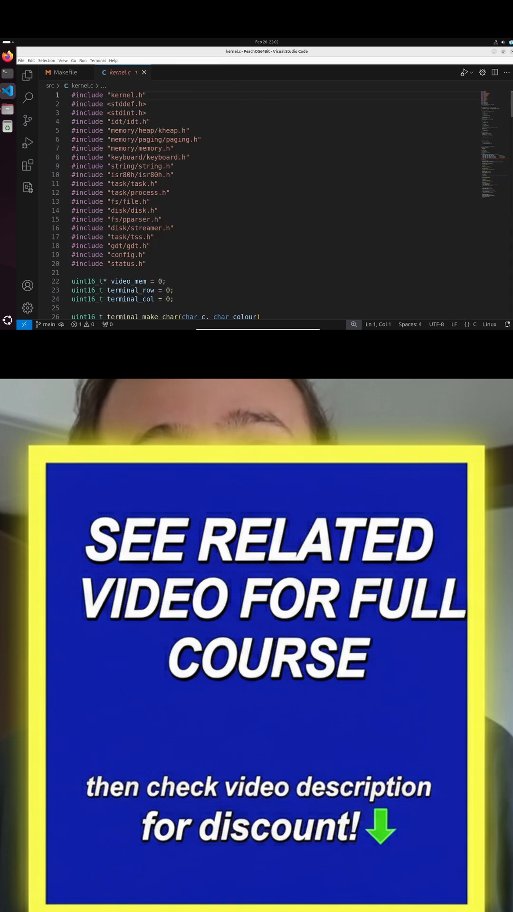
{"action": "scroll", "scroll_direction": "down", "scroll_amount": 3}
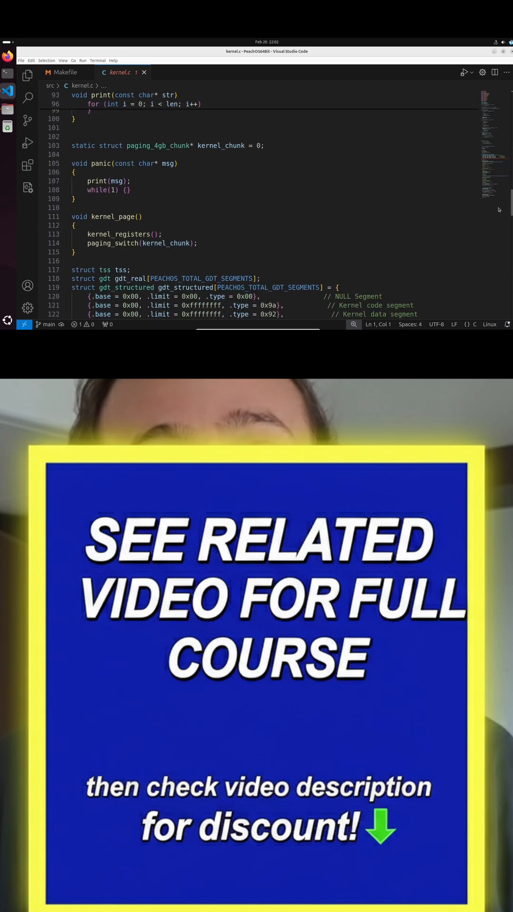
{"action": "scroll", "scroll_direction": "down", "scroll_amount": 3}
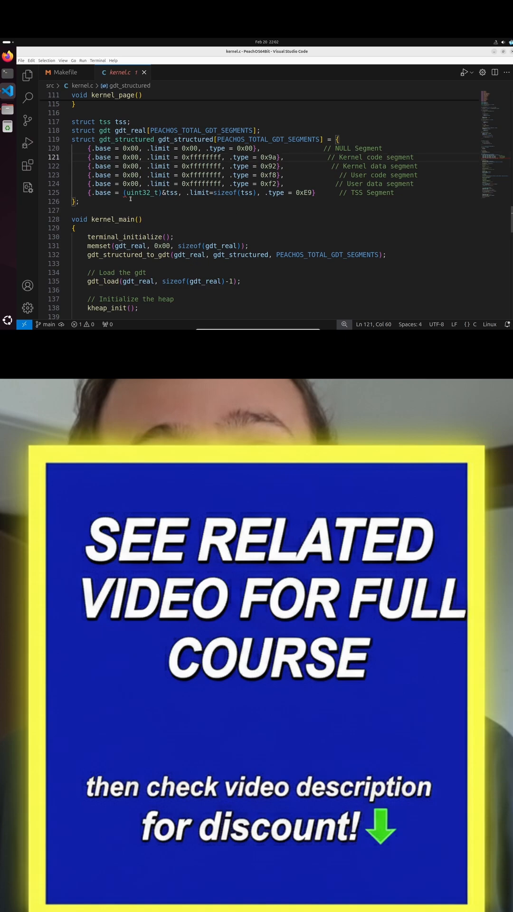
{"action": "double_click", "coordinate": [142, 193]}
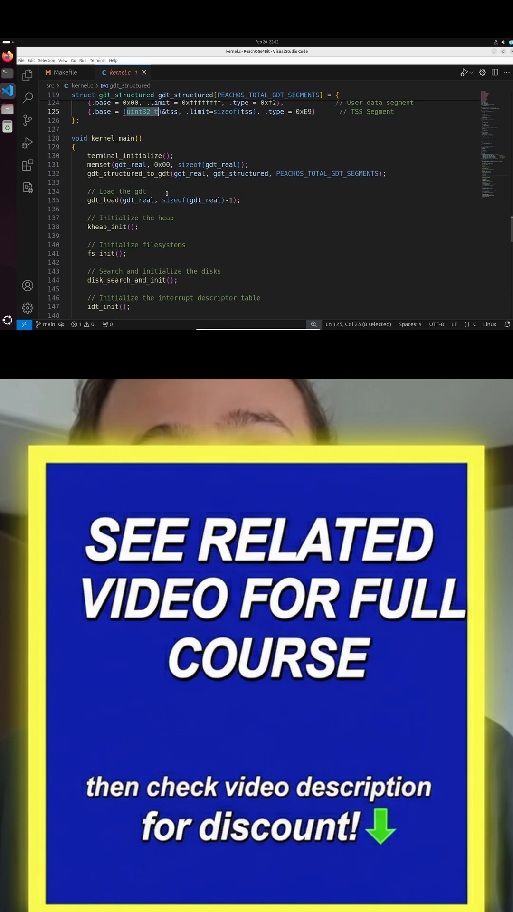
{"action": "scroll", "scroll_direction": "down", "scroll_amount": 3}
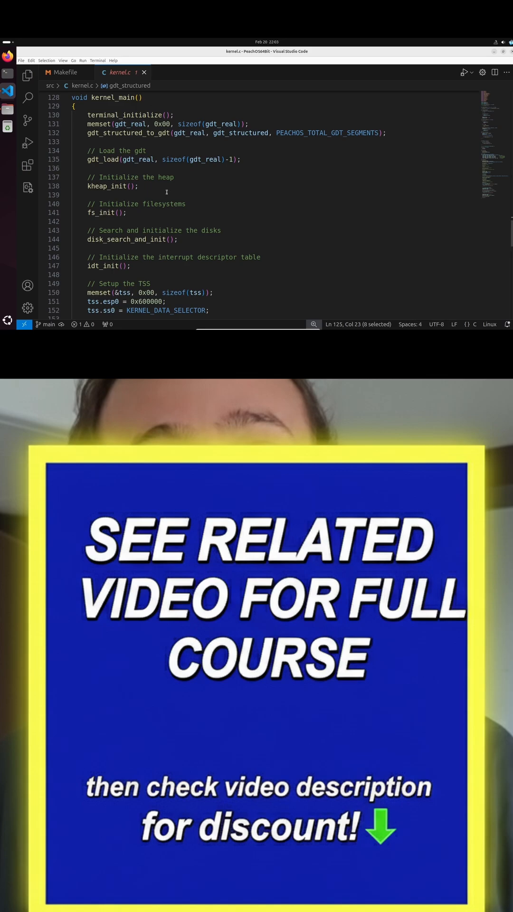
- Comment out the Makefile's FILES line with # and begin a new line 'FILES = ./build/kernel'
{"action": "left_click", "coordinate": [64, 71]}
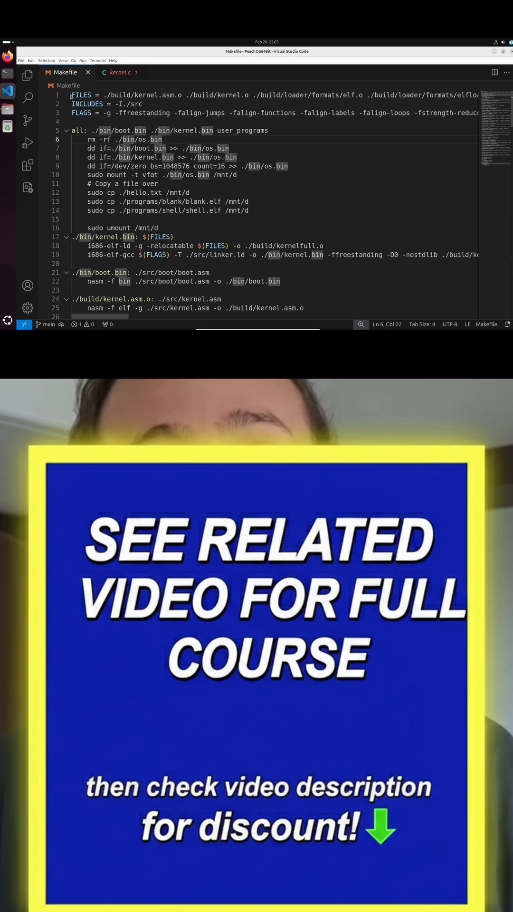
{"action": "type", "text": "#"}
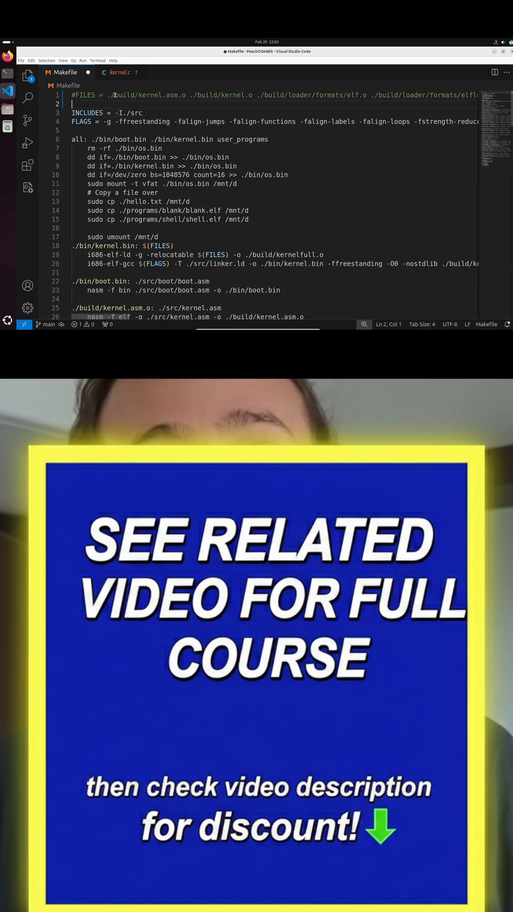
{"action": "type", "text": "FILES"}
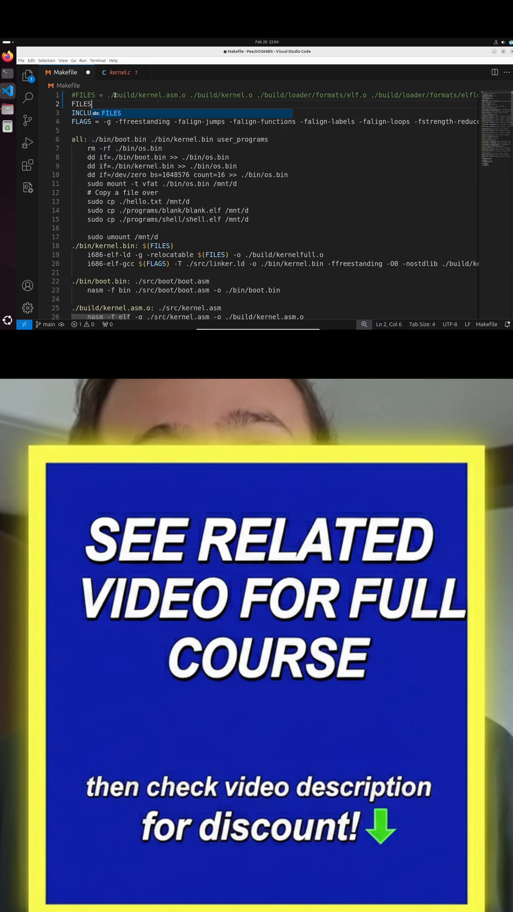
{"action": "type", "text": "= ./"}
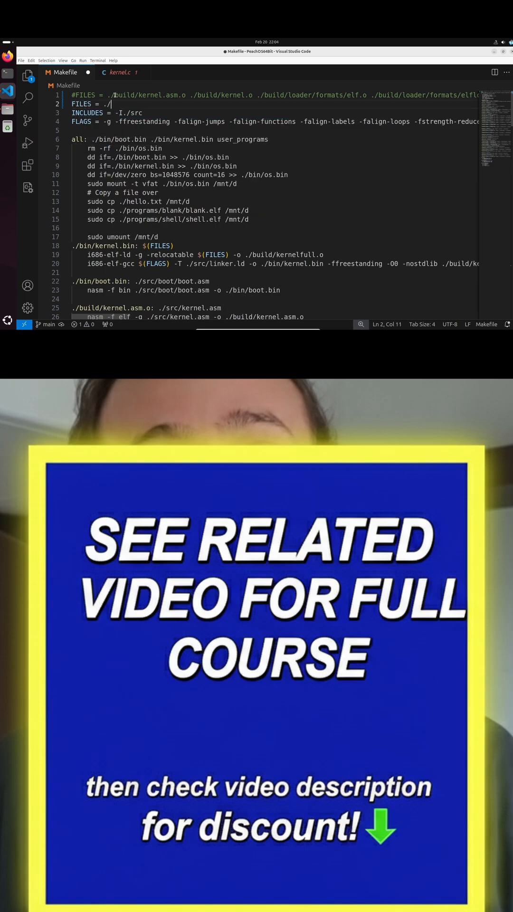
{"action": "type", "text": "build/kernel"}
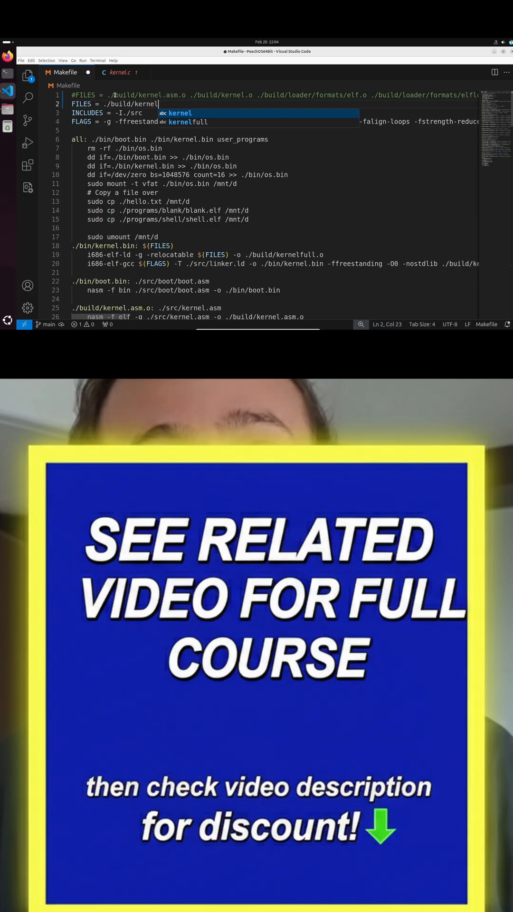